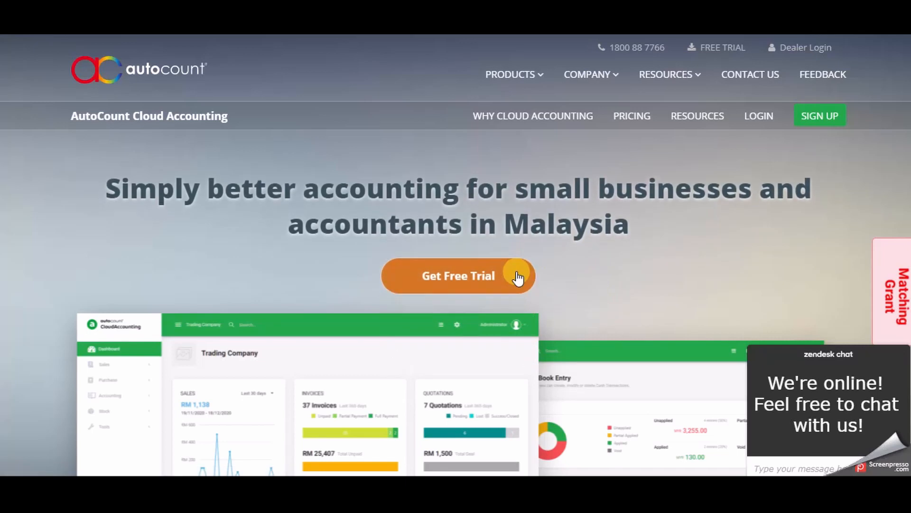
click(458, 275)
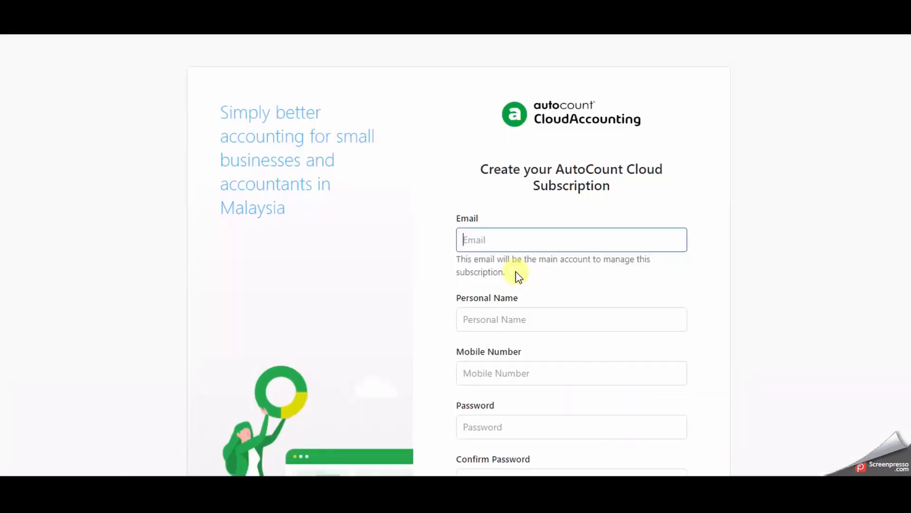
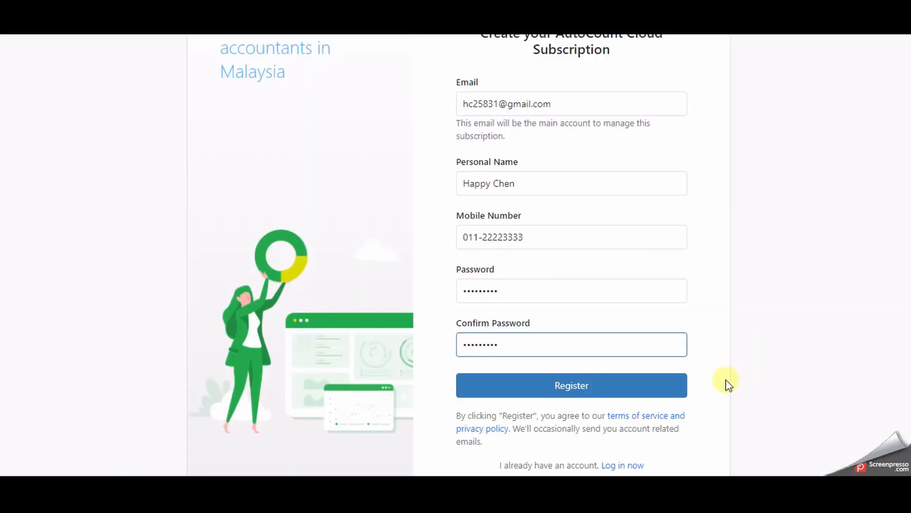
click(571, 385)
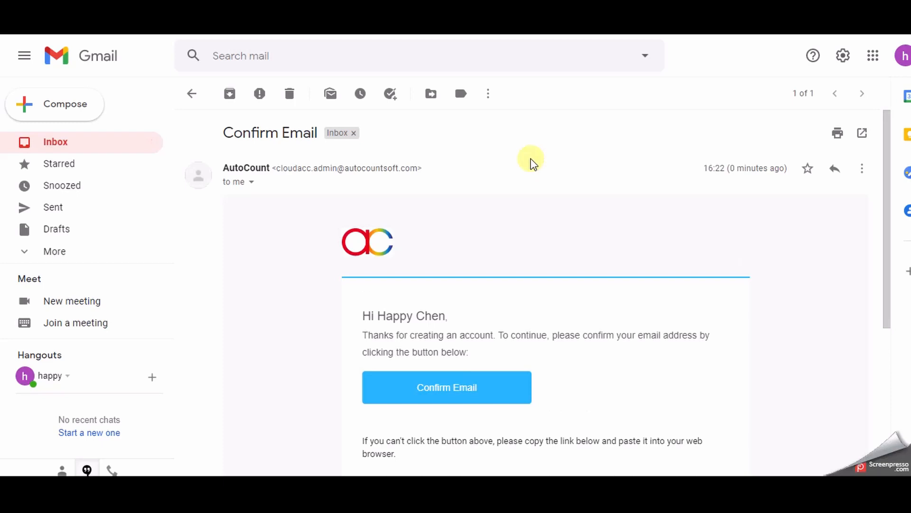
mouse_move(564, 390)
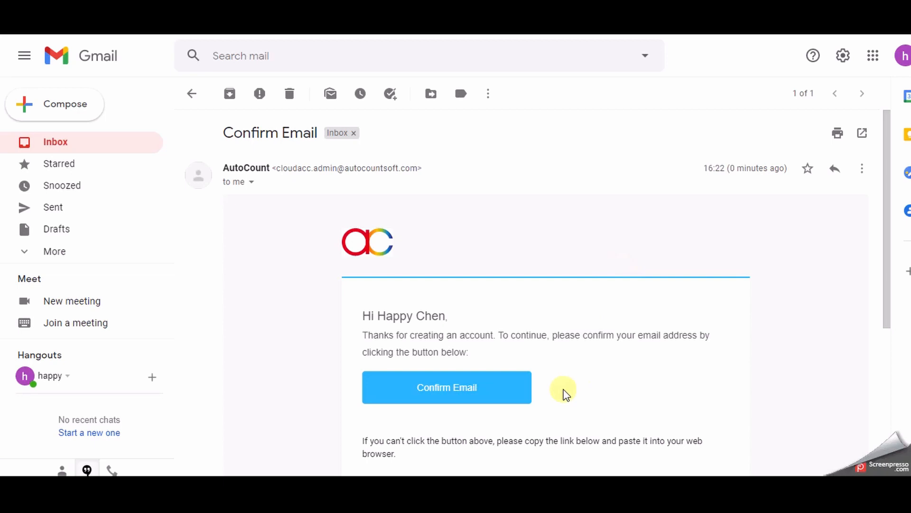
mouse_move(505, 395)
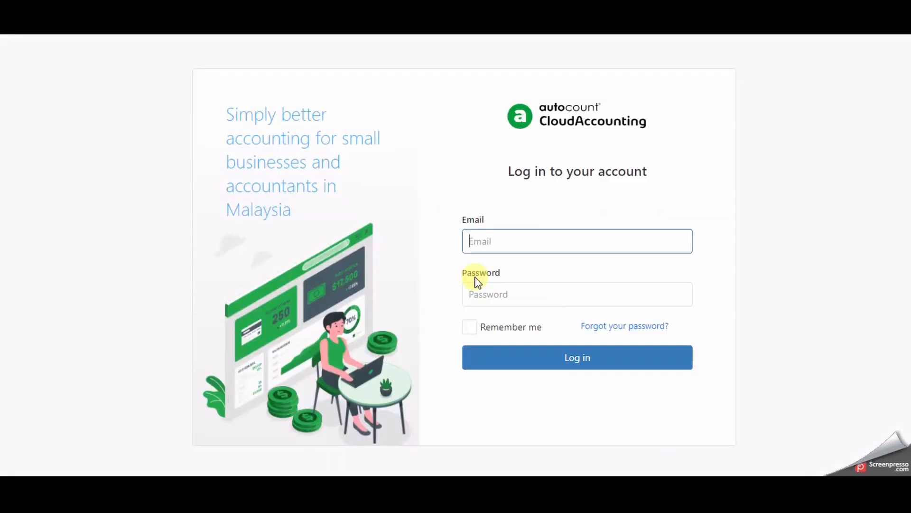
mouse_move(684, 195)
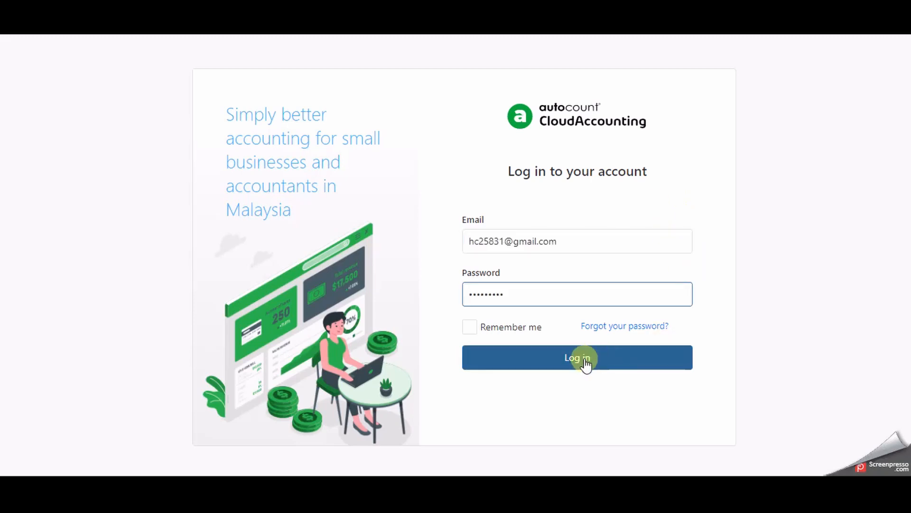
Step: Submit the login page to sign into the newly registered account
click(577, 357)
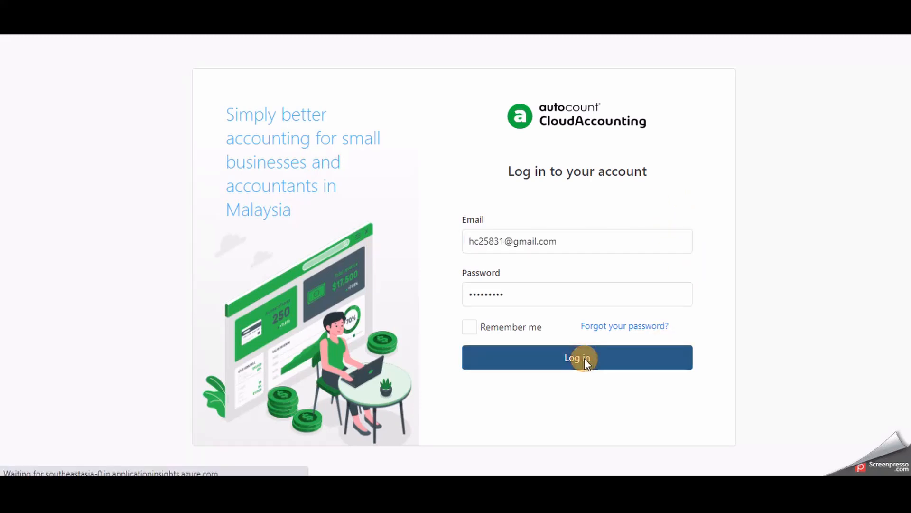
click(577, 357)
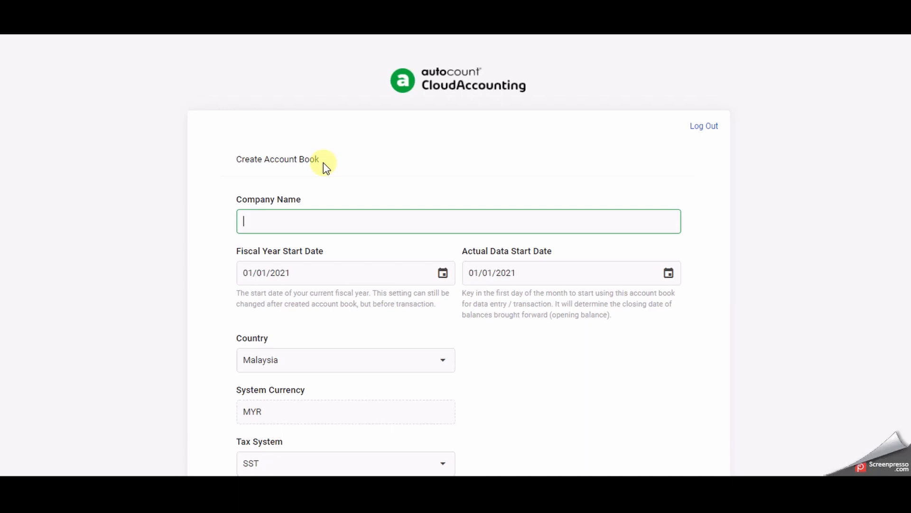
mouse_move(355, 250)
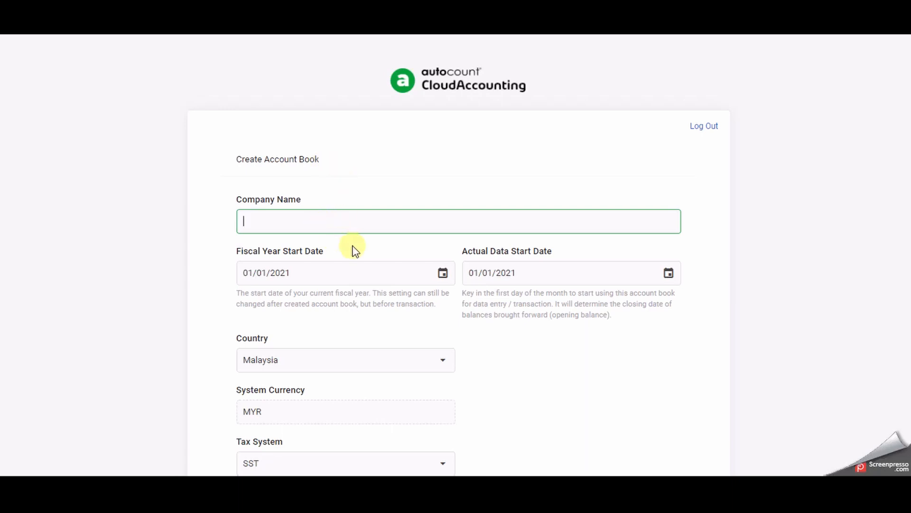
Step: Enter company name 'ABC Test Sdn Bhd' and confirm both start dates are 01/01/2021
text(A)
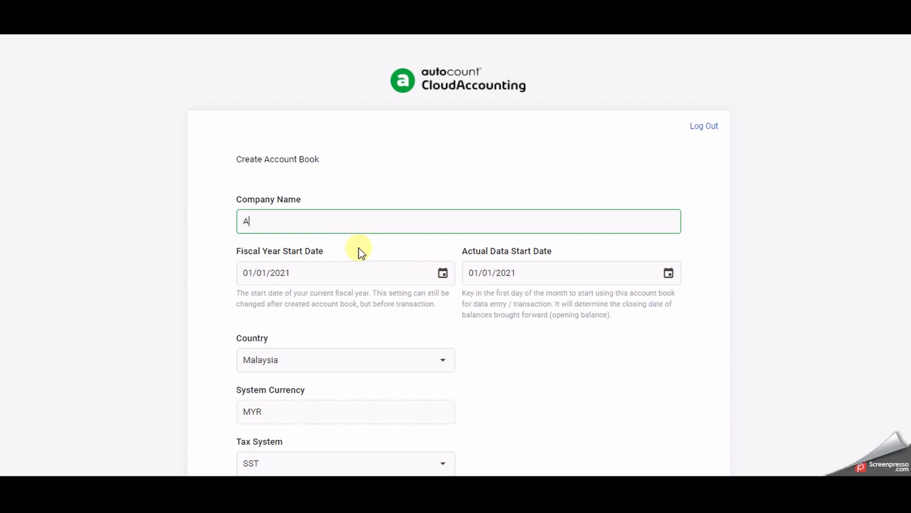
text(BC)
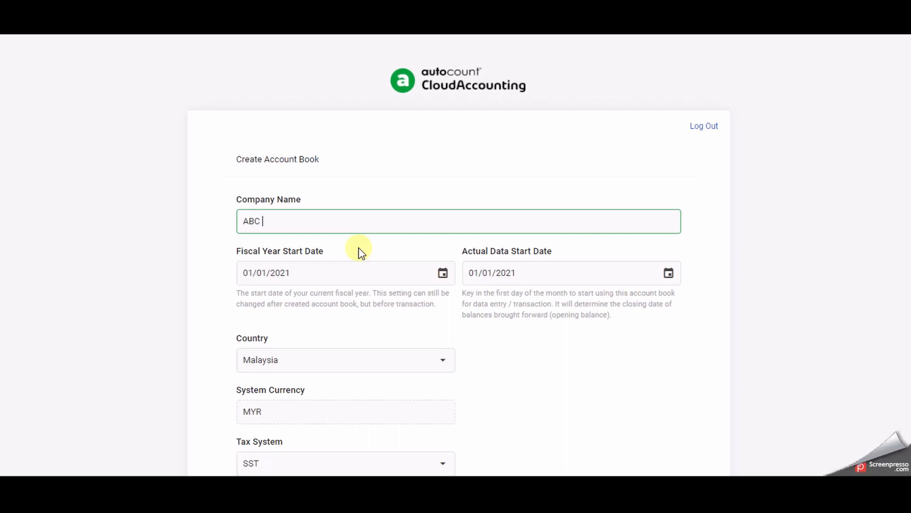
text(Te)
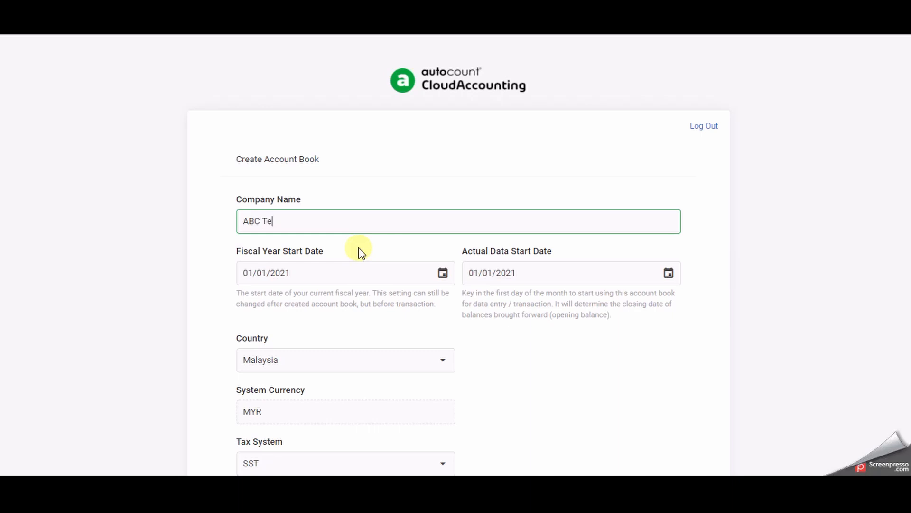
text(st)
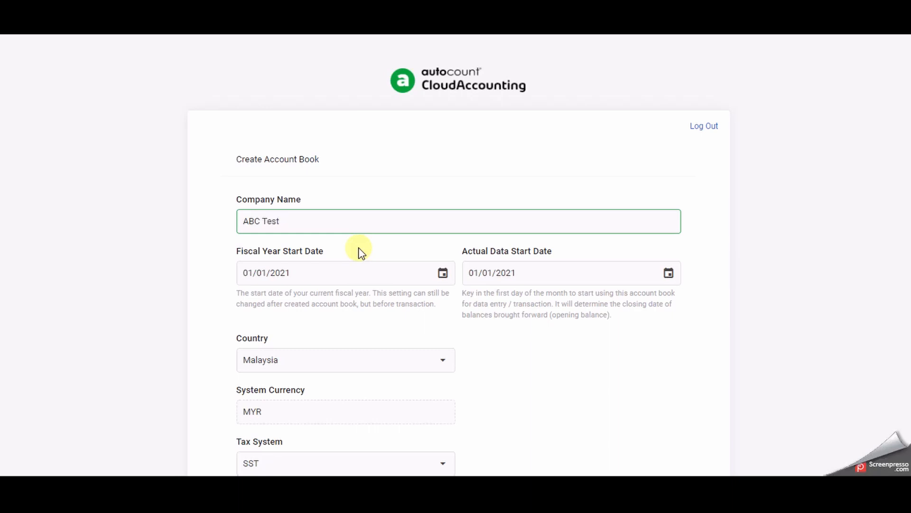
text(Sdn Bhd)
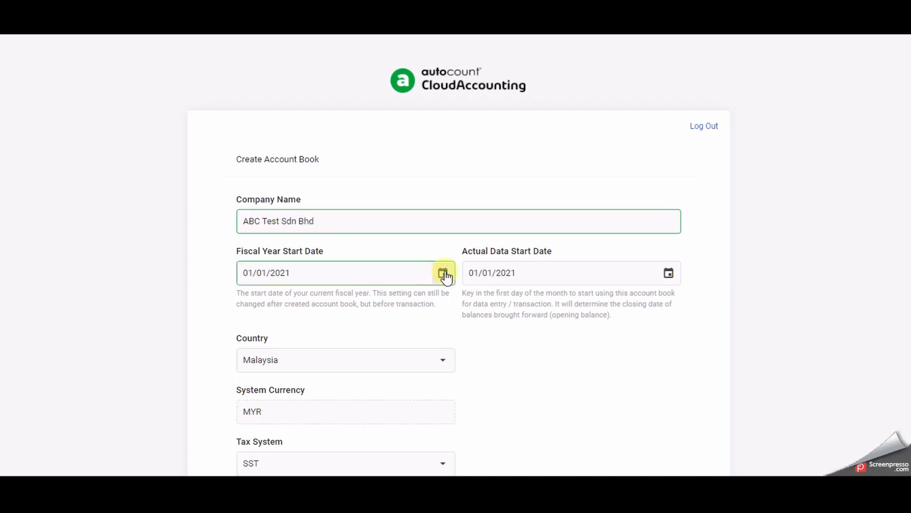
click(443, 272)
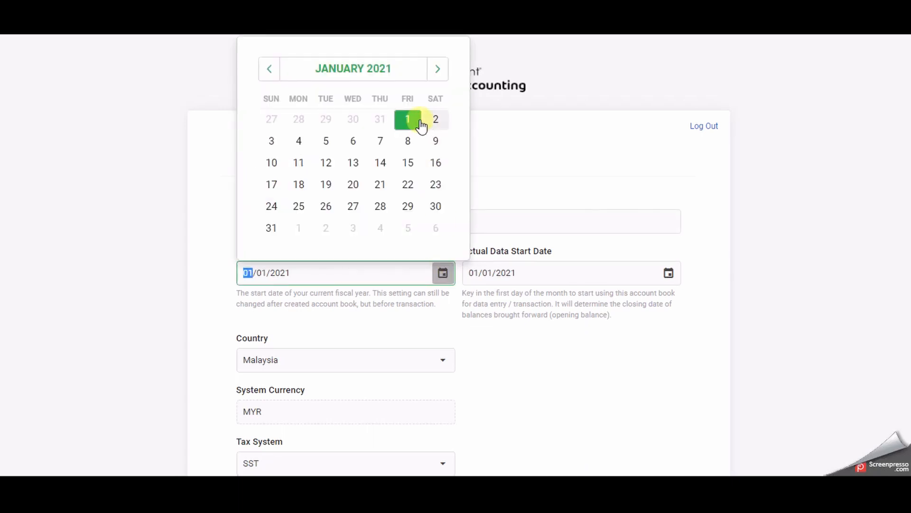
mouse_move(645, 264)
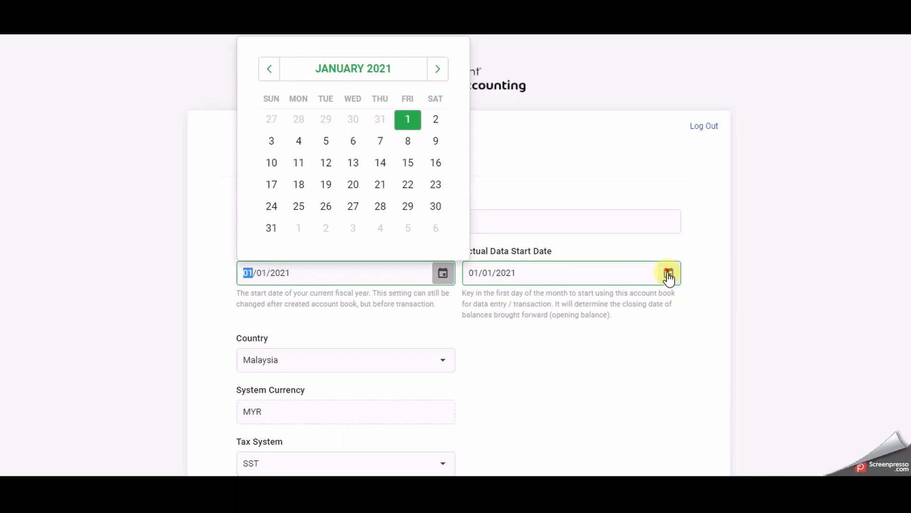
click(668, 272)
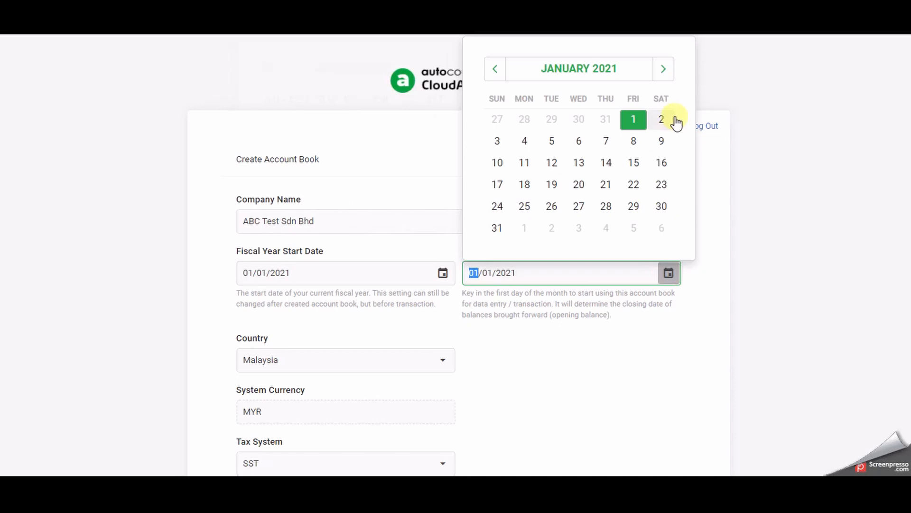
mouse_move(636, 68)
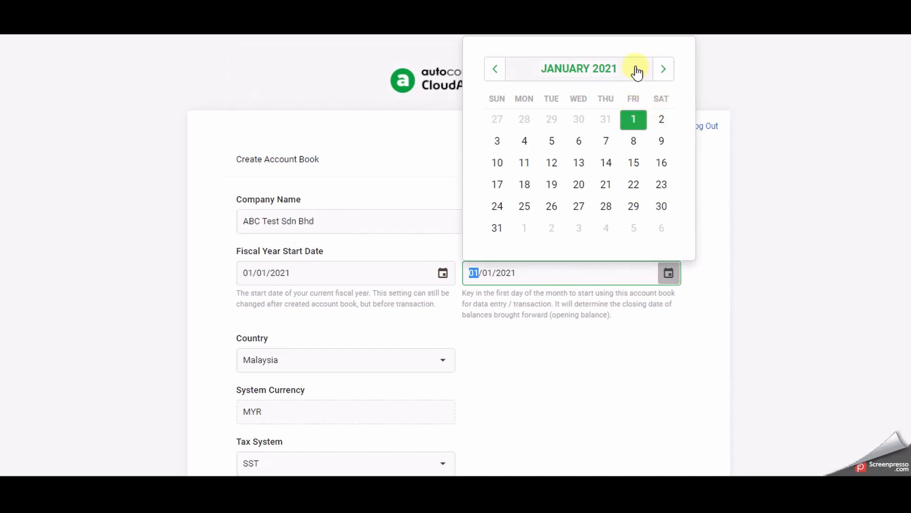
mouse_move(733, 308)
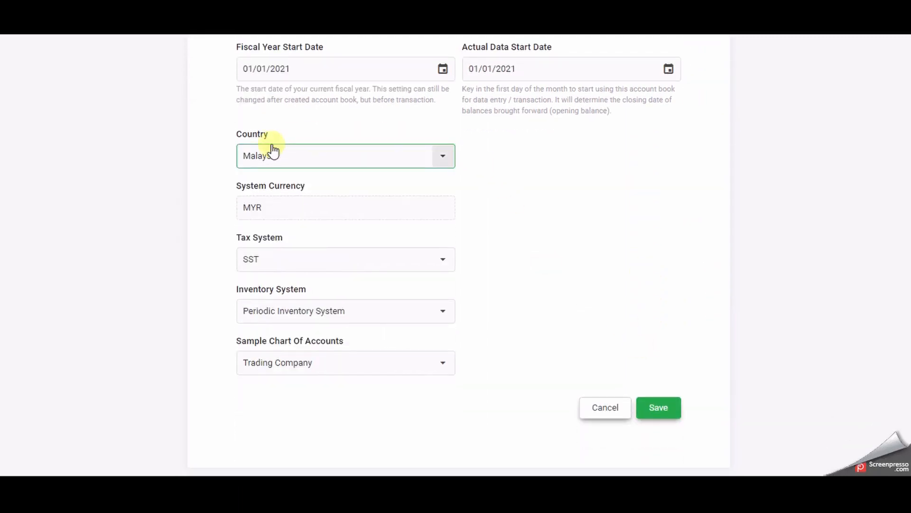
Step: Try Singapore, switch Country back to Malaysia, and set Tax System to SST
click(442, 156)
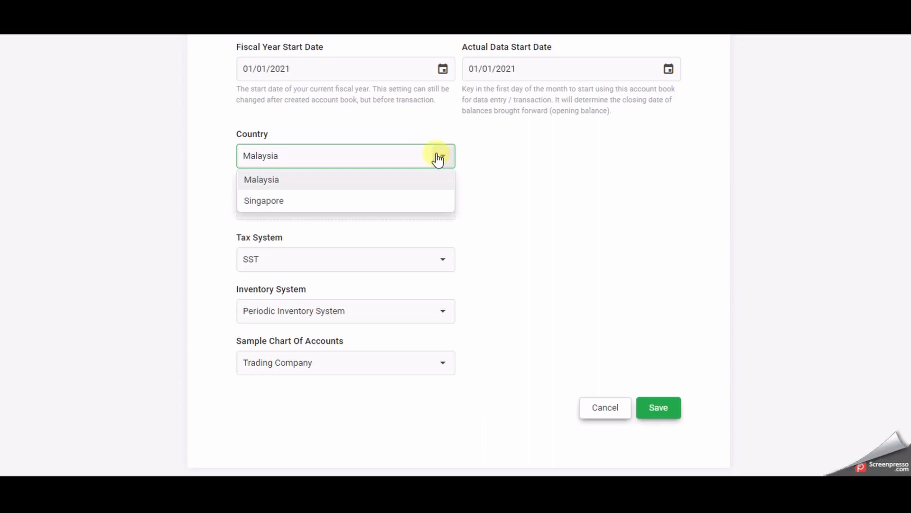
click(264, 200)
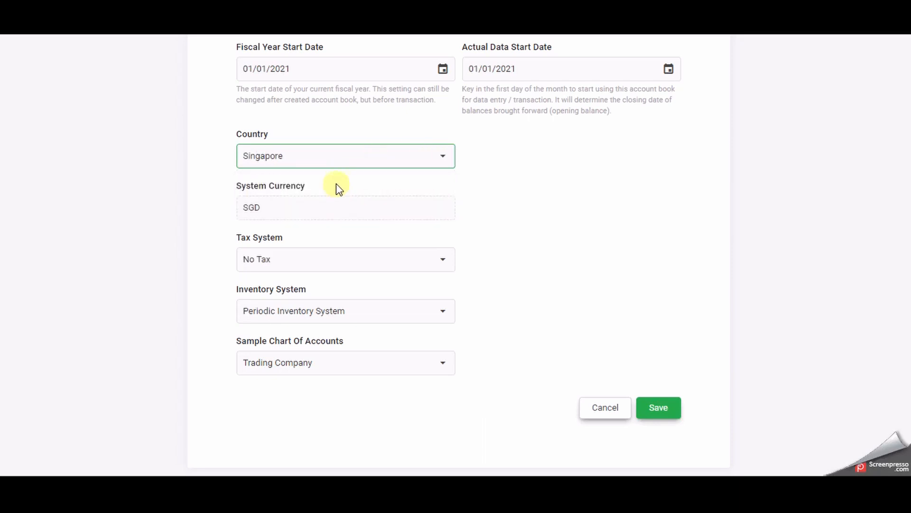
click(442, 155)
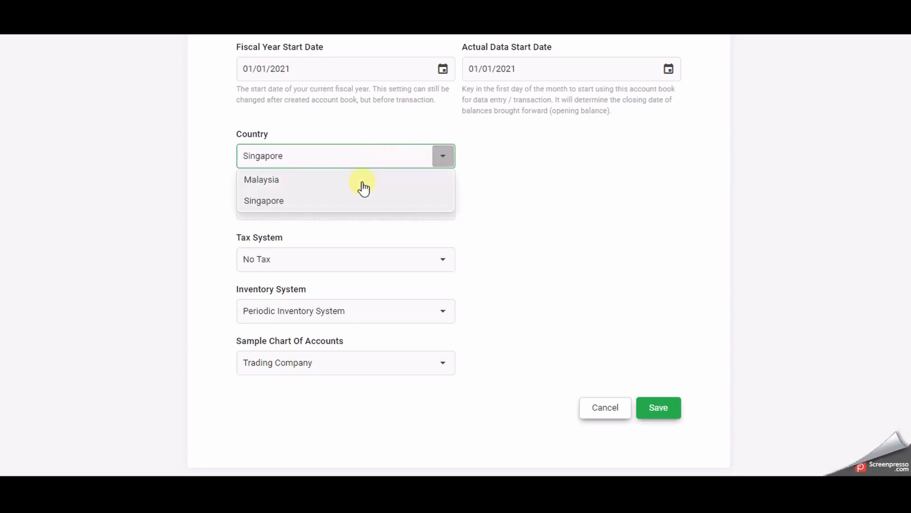
click(261, 179)
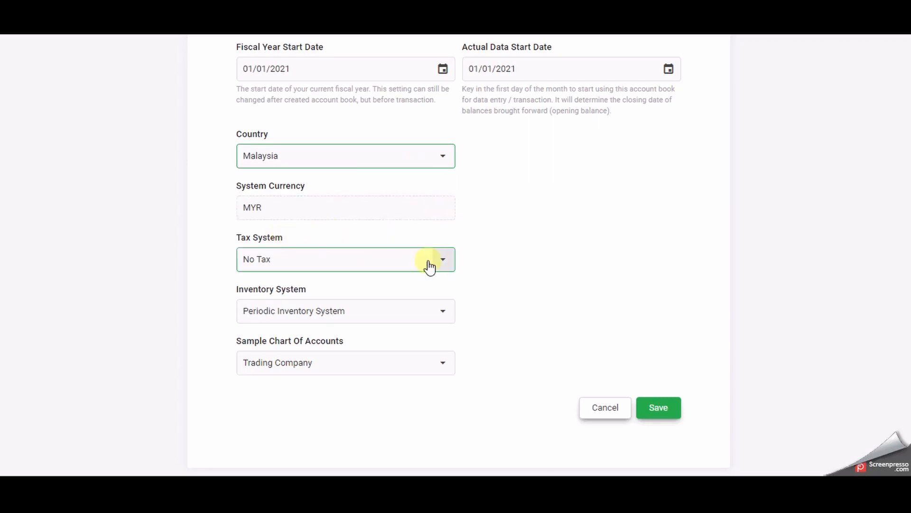
click(443, 259)
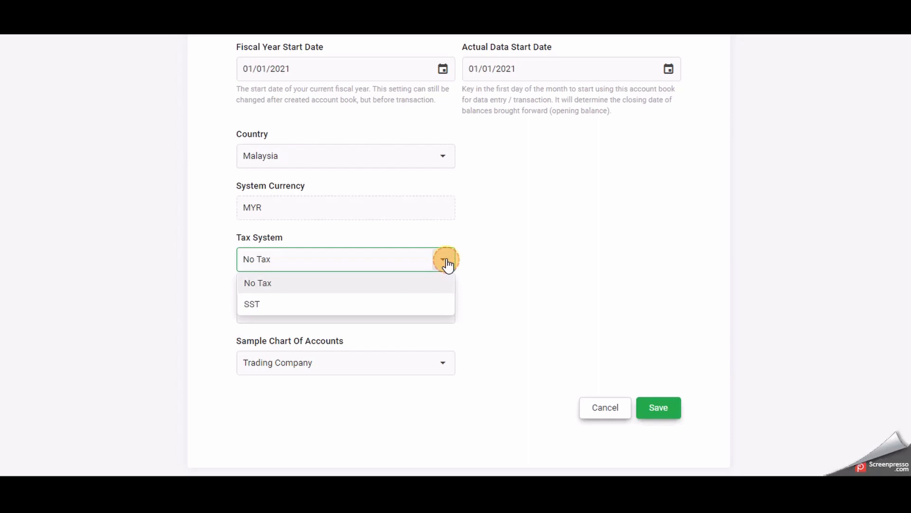
click(251, 303)
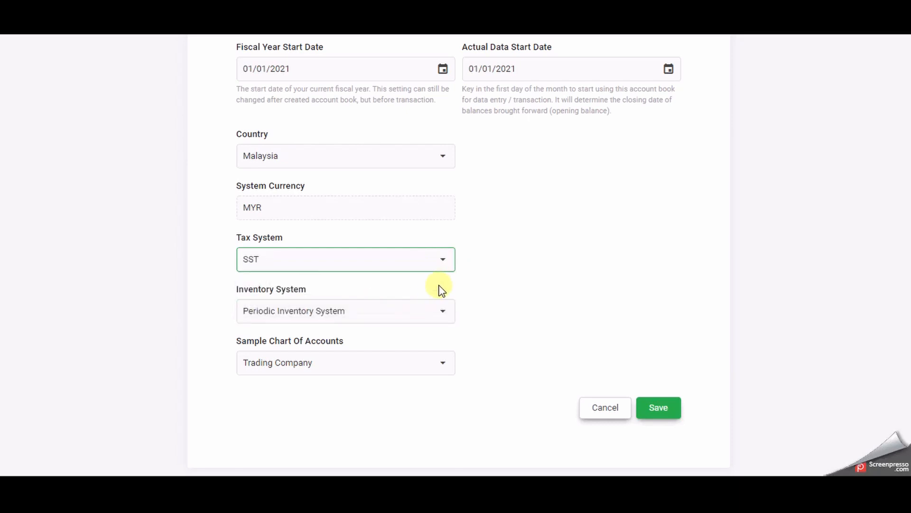
mouse_move(442, 289)
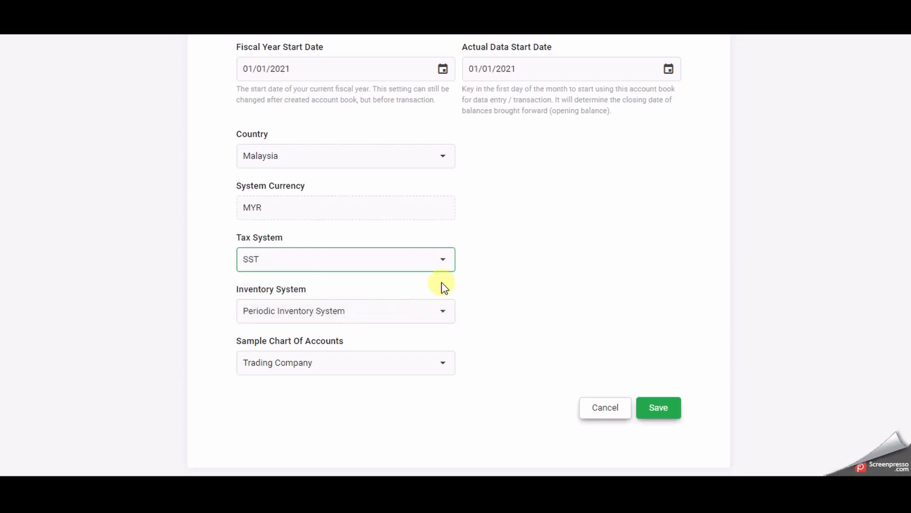
Step: Keep the periodic inventory system and choose the Trading Company sample chart of accounts
scroll(down, 3)
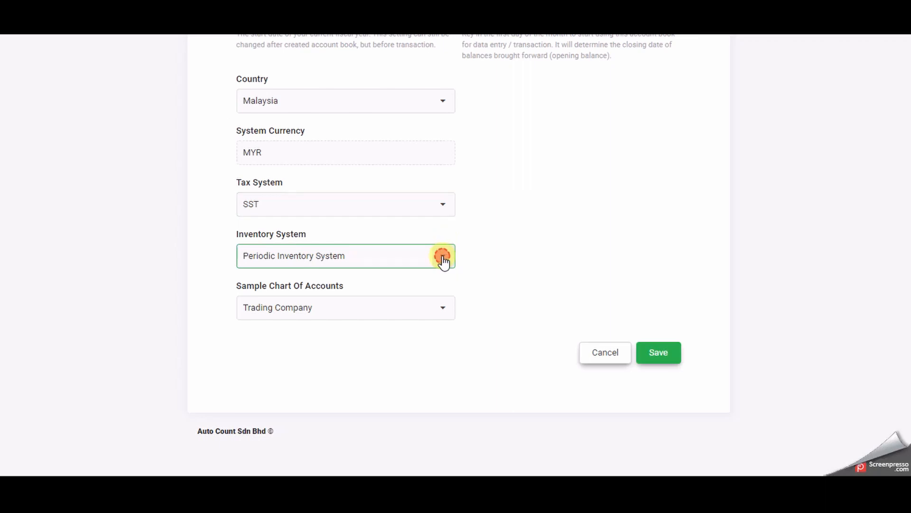
click(442, 255)
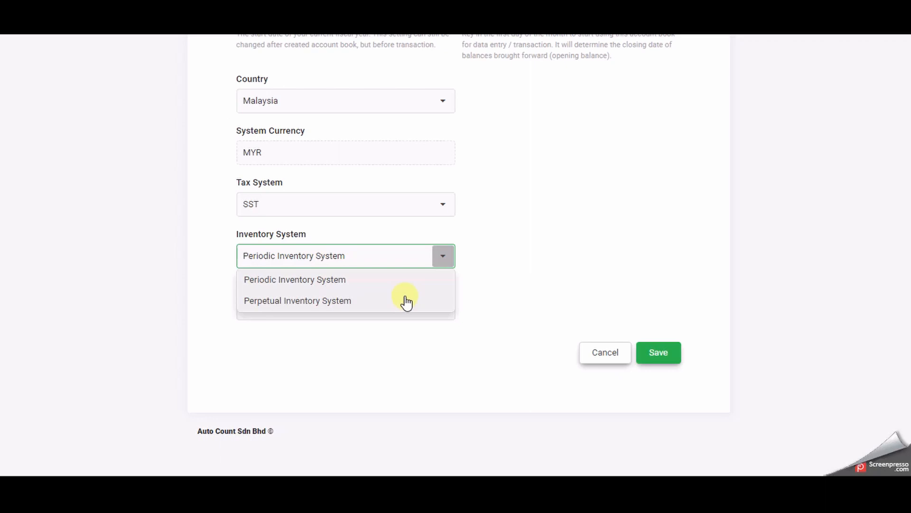
click(295, 279)
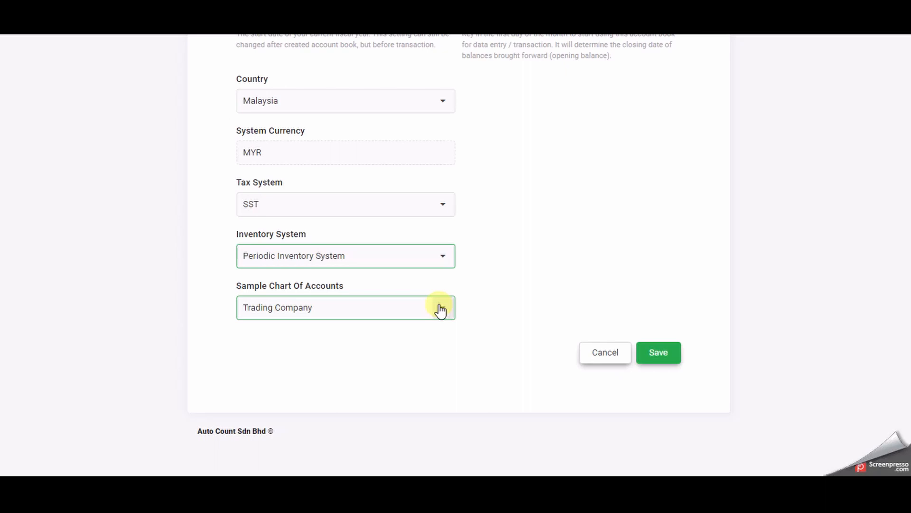
click(442, 308)
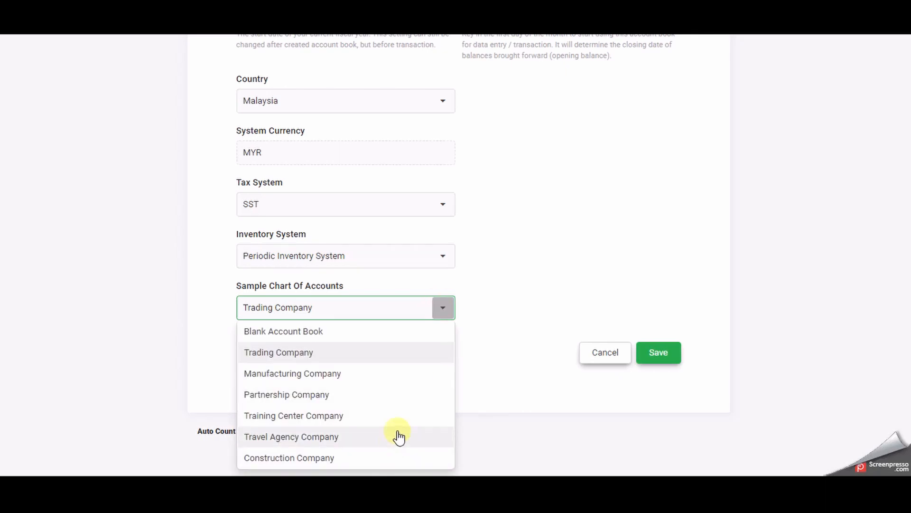
mouse_move(402, 405)
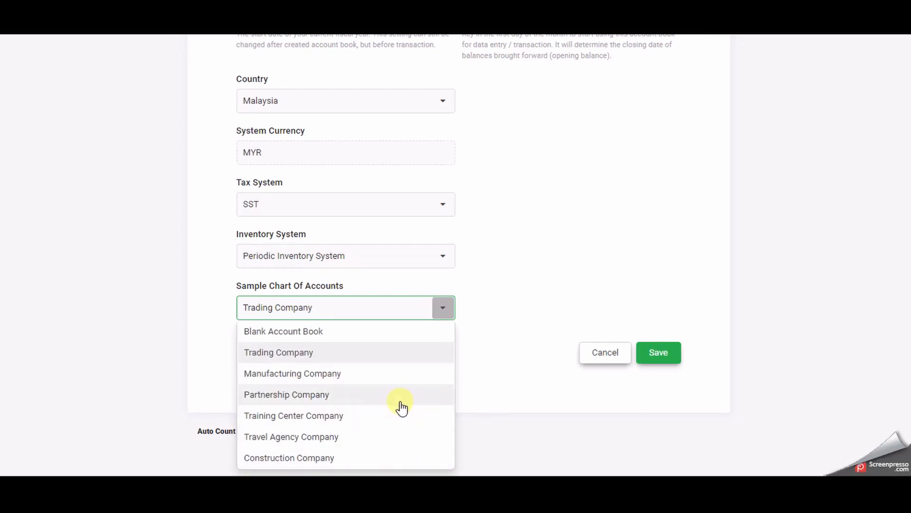
mouse_move(408, 357)
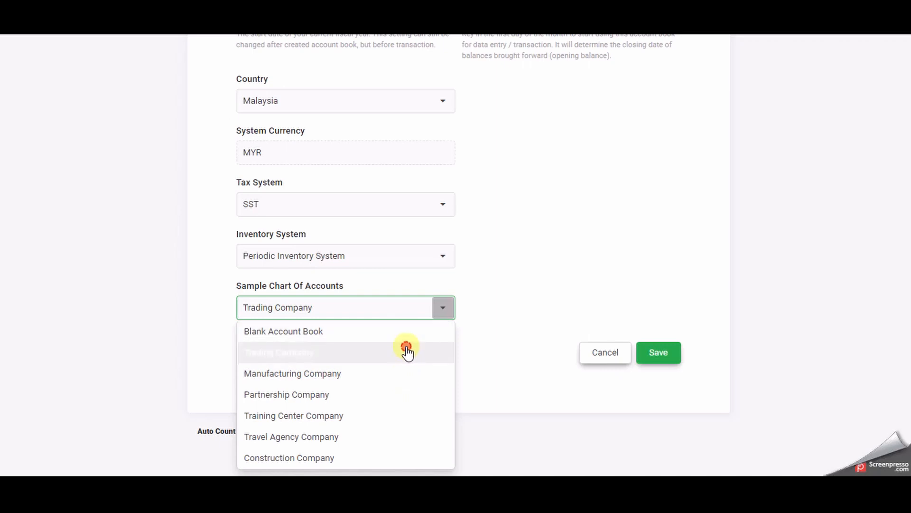
click(278, 352)
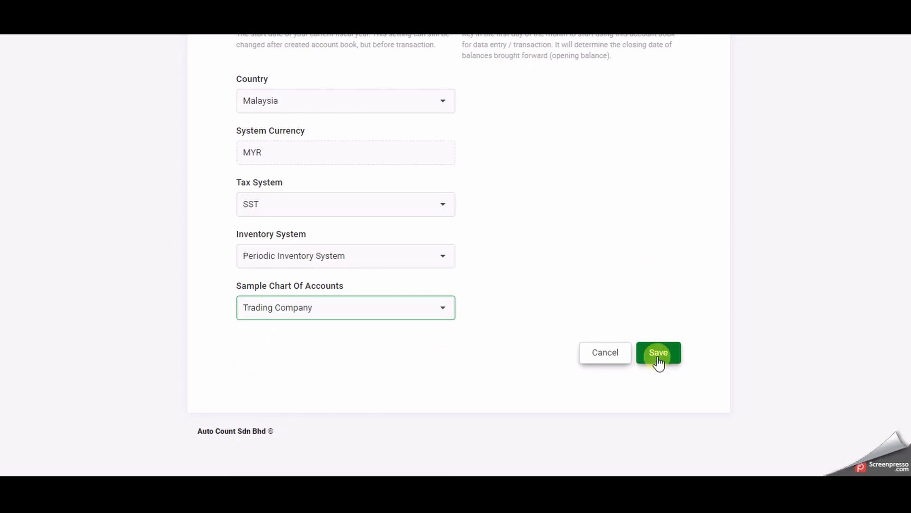
Step: Save the ABC Test Sdn Bhd account book and open it
click(657, 352)
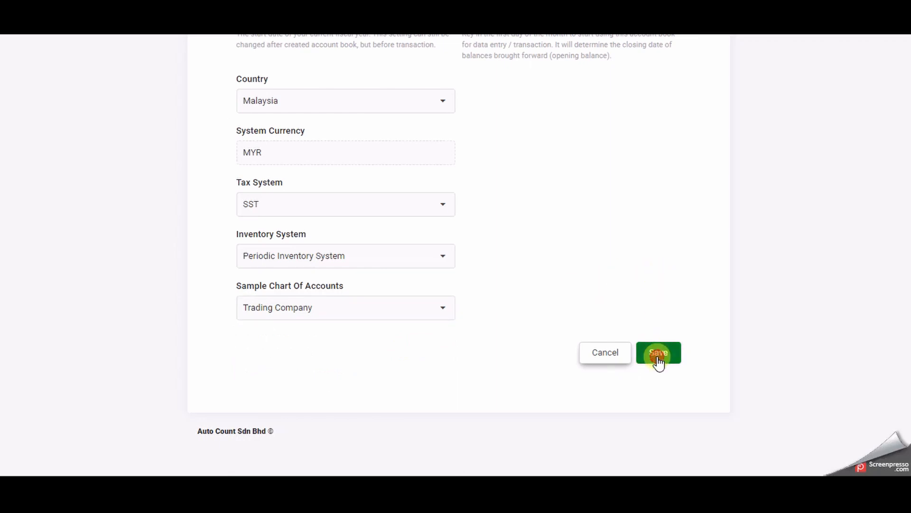
click(658, 352)
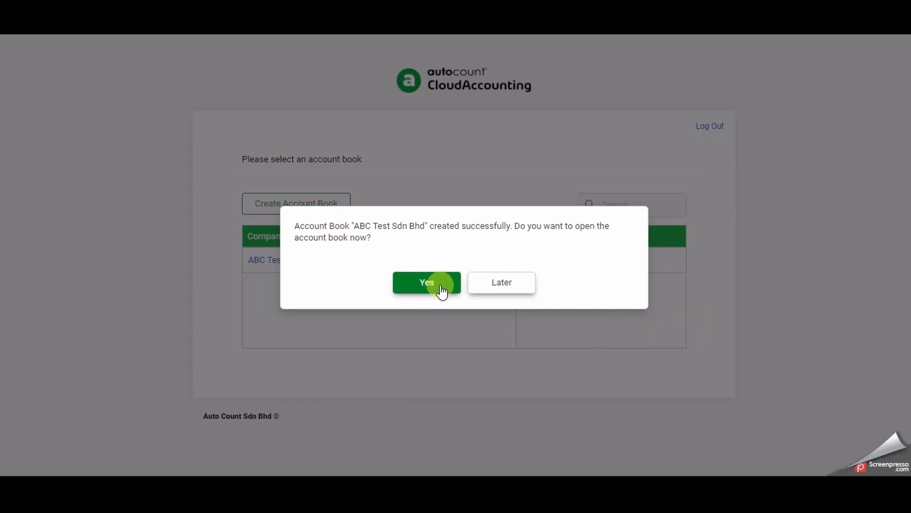
click(427, 282)
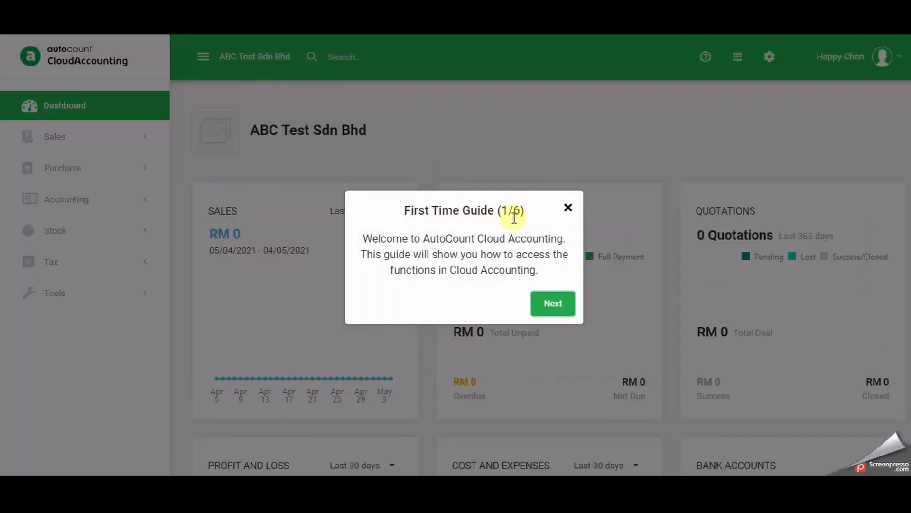
mouse_move(542, 279)
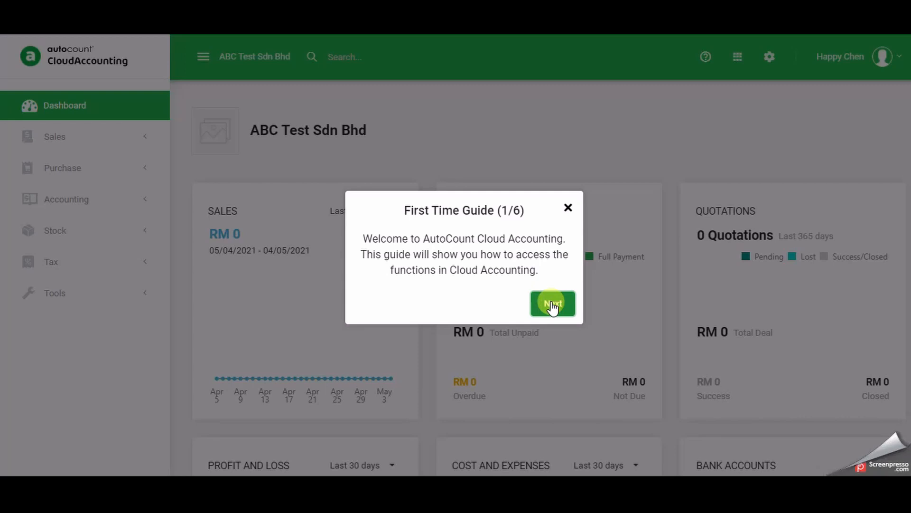
Step: Advance the first-time guide through steps two to six, then close it
click(552, 304)
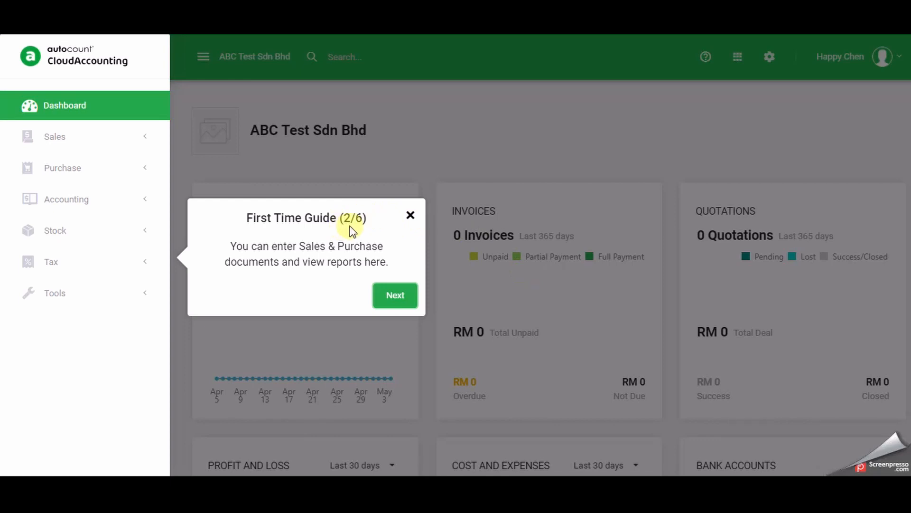
mouse_move(393, 269)
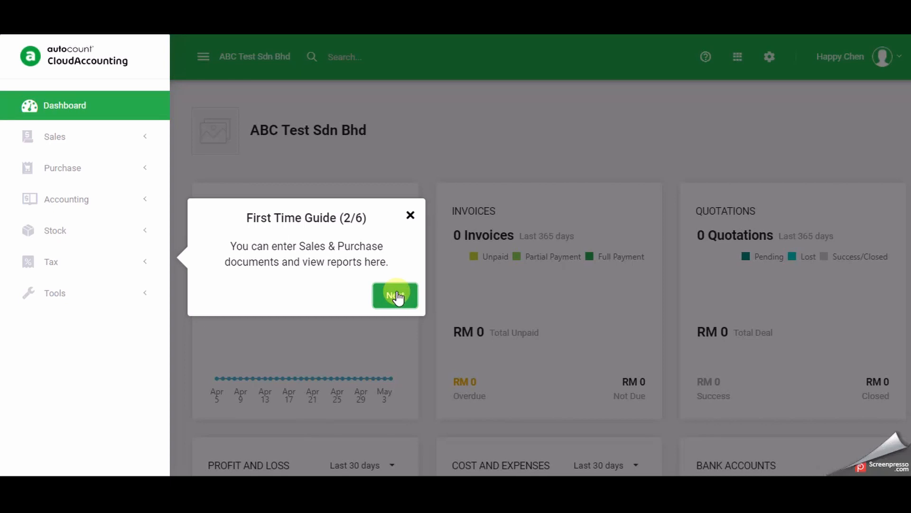
click(394, 296)
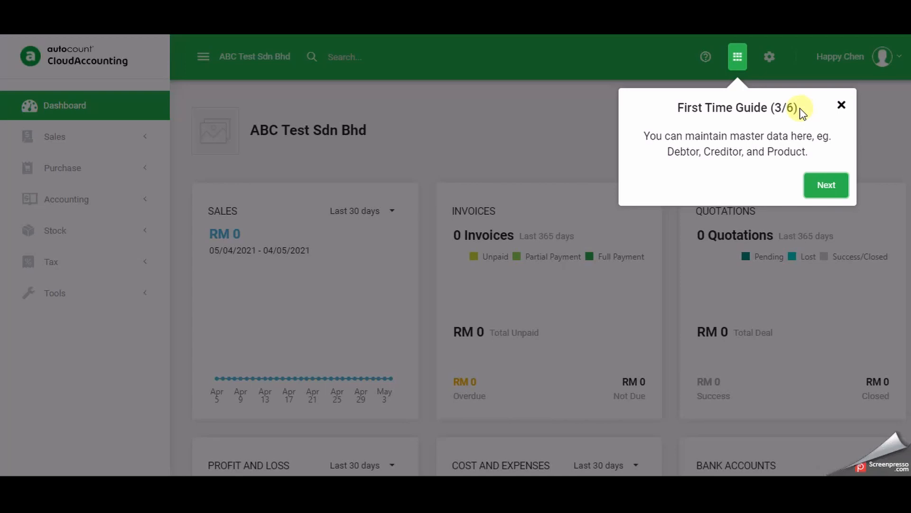
click(826, 185)
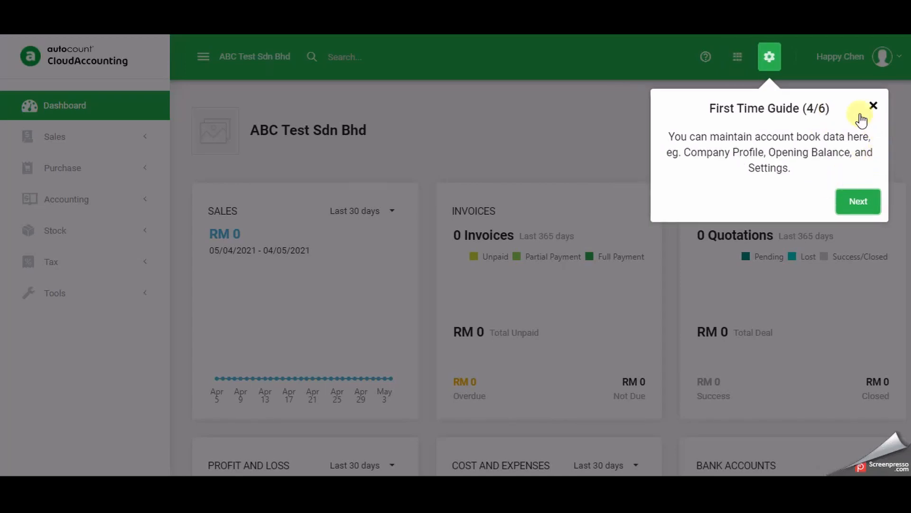
mouse_move(803, 174)
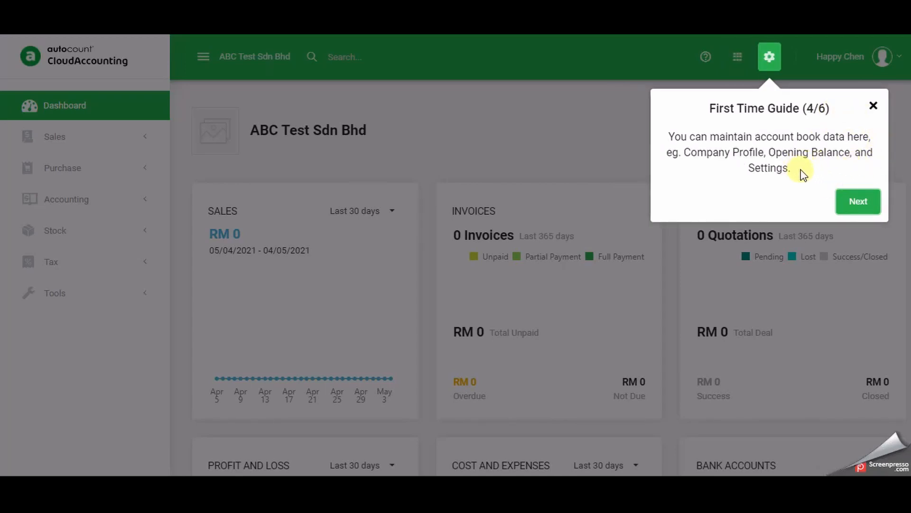
click(858, 201)
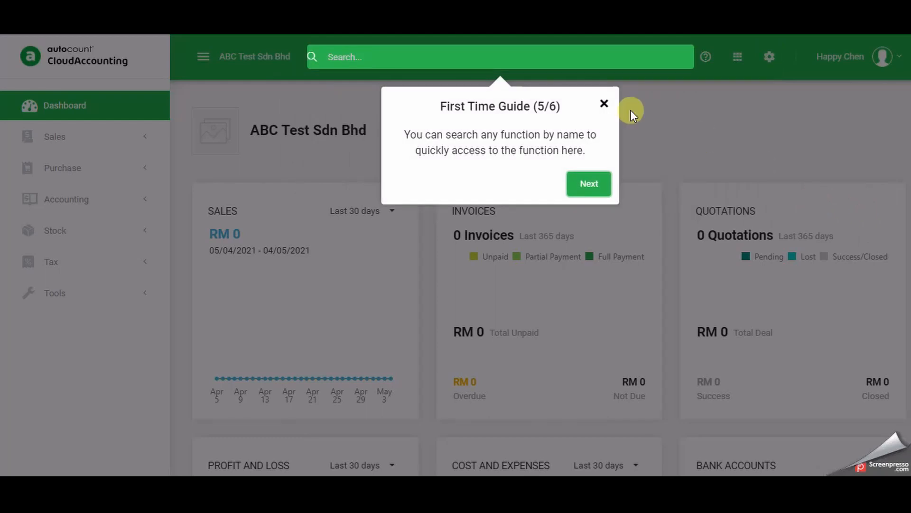
mouse_move(592, 158)
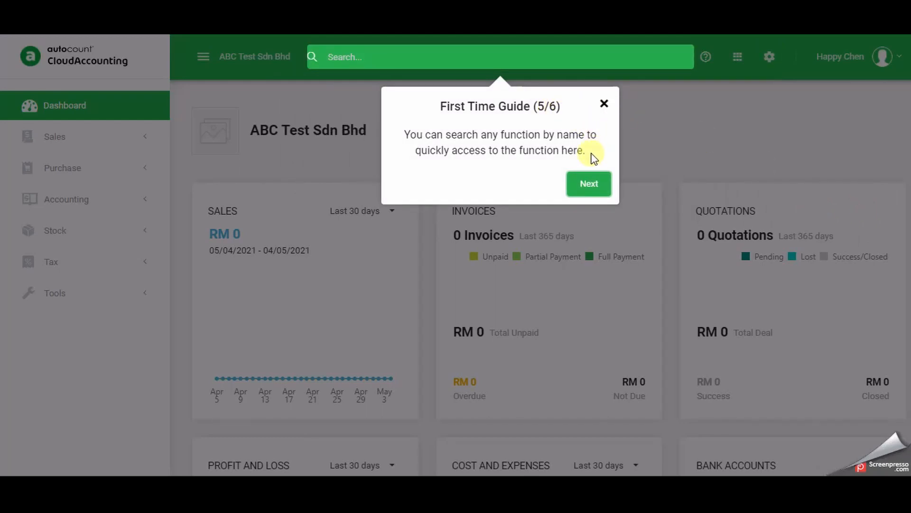
click(588, 183)
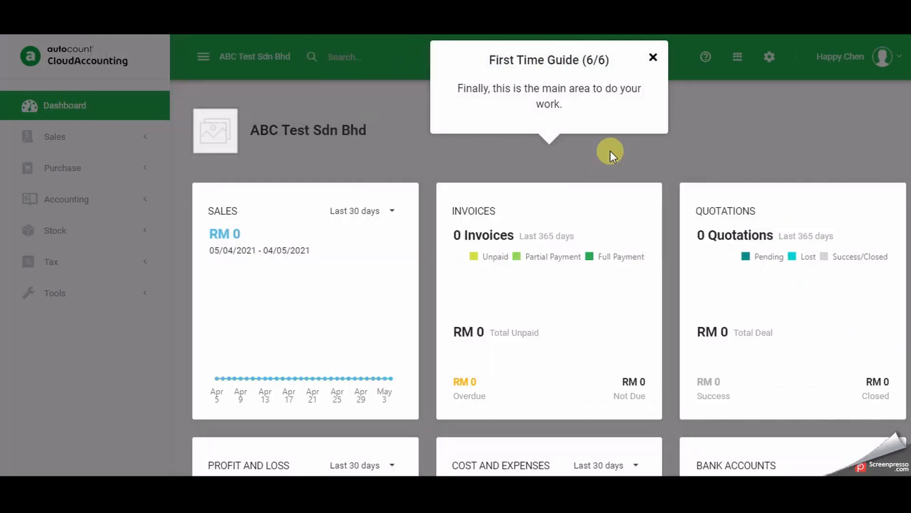
mouse_move(462, 241)
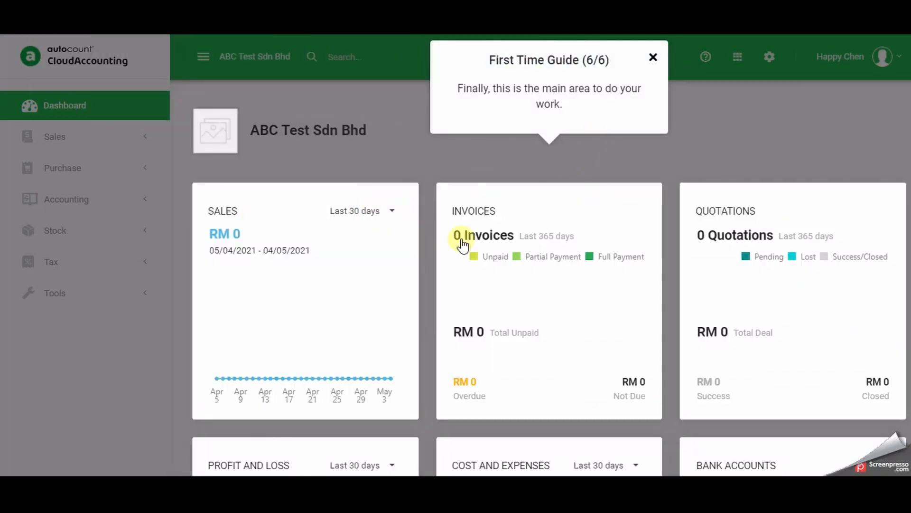
mouse_move(785, 180)
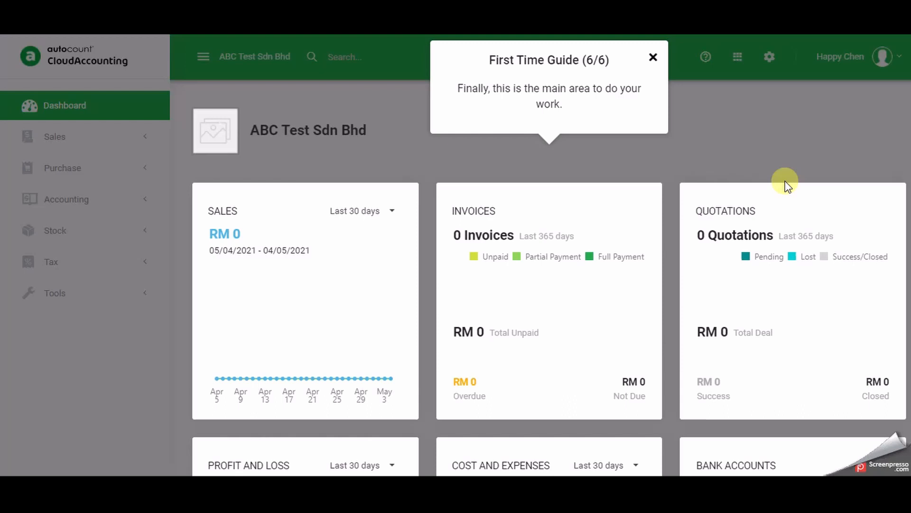
click(653, 57)
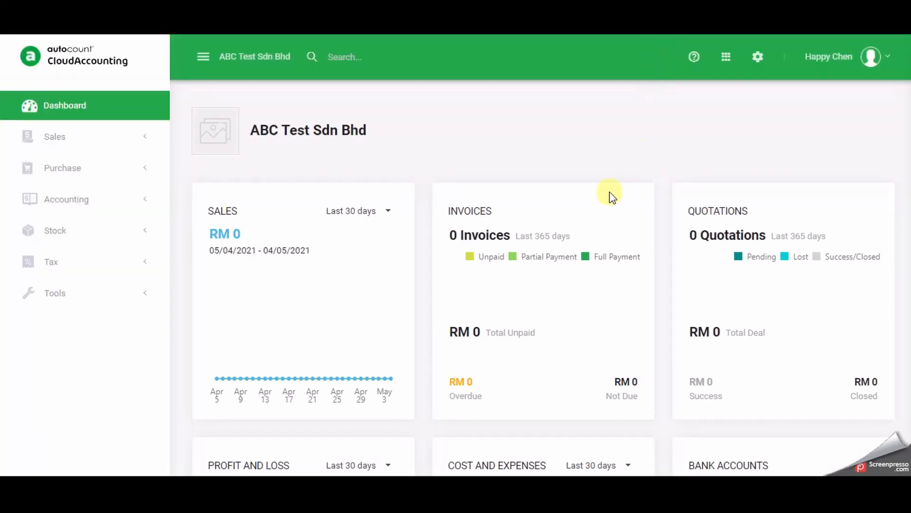
mouse_move(639, 261)
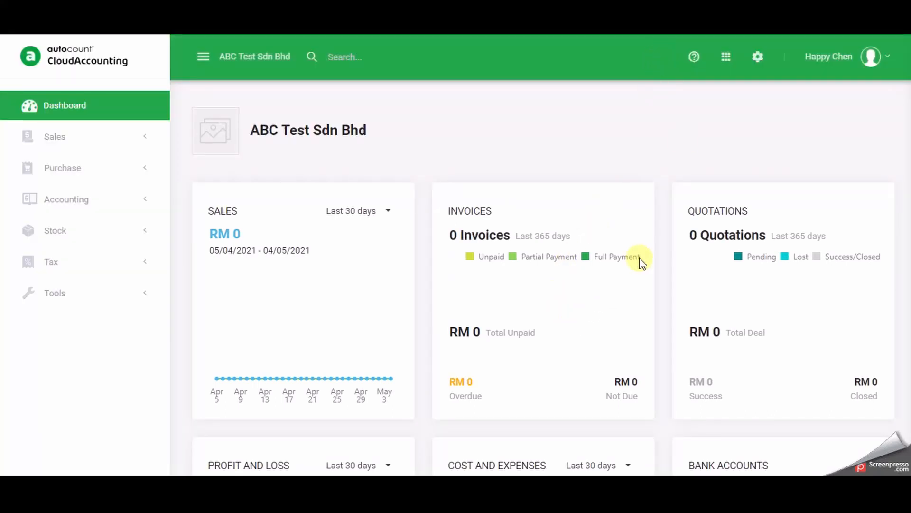
Step: Show the help panel listing guided tours such as Edit Company Profile and Create Debtor
click(693, 57)
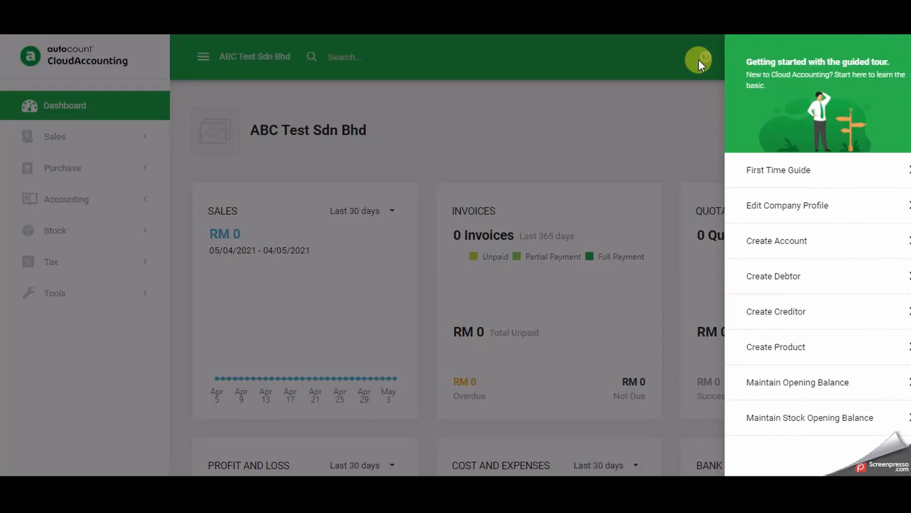
mouse_move(814, 174)
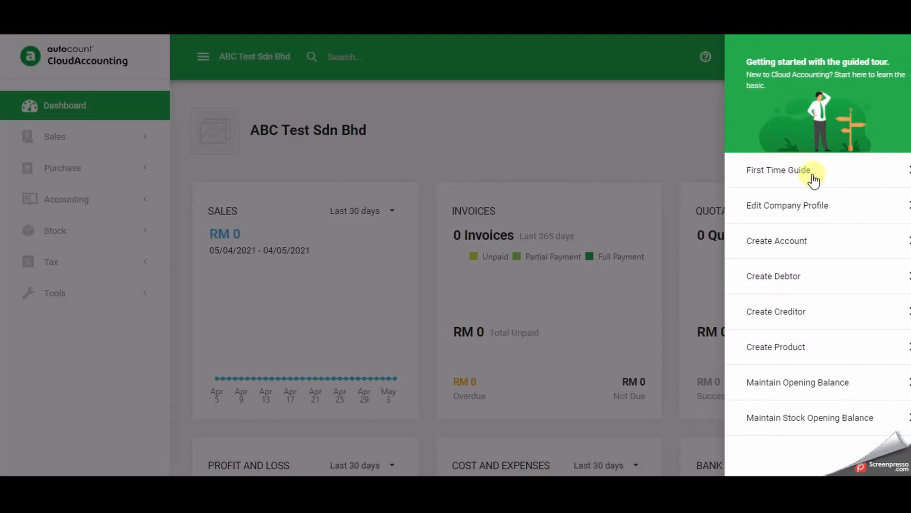
mouse_move(816, 177)
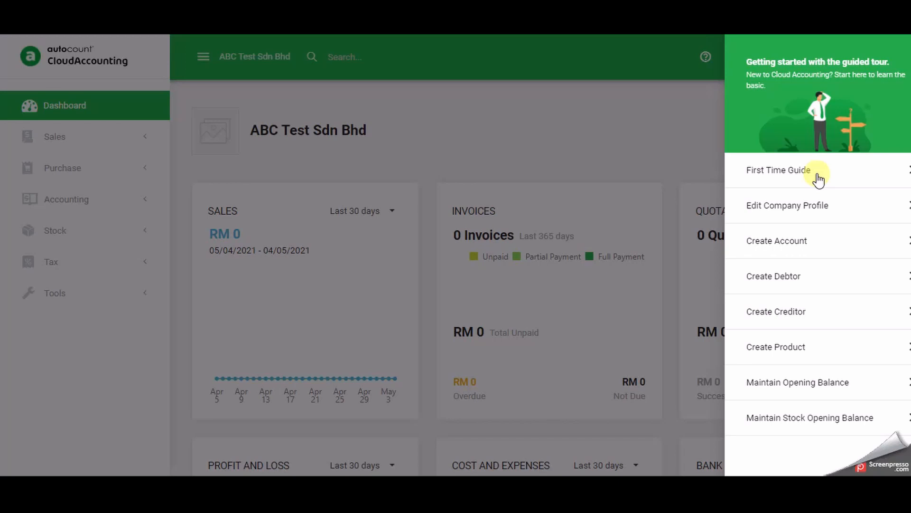
mouse_move(843, 196)
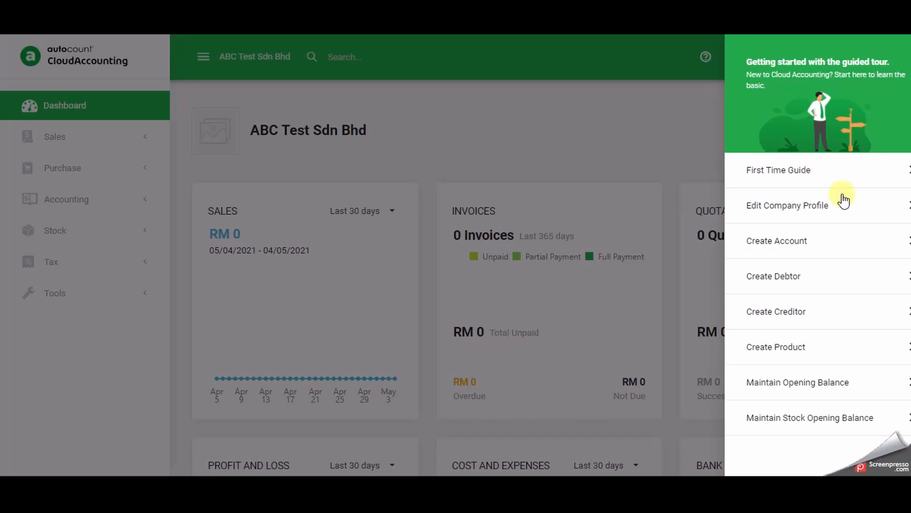
mouse_move(840, 235)
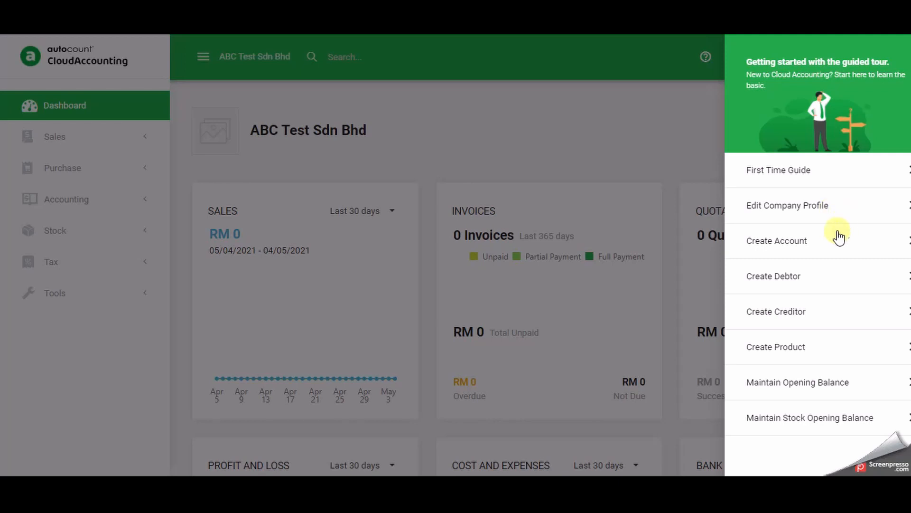
mouse_move(814, 244)
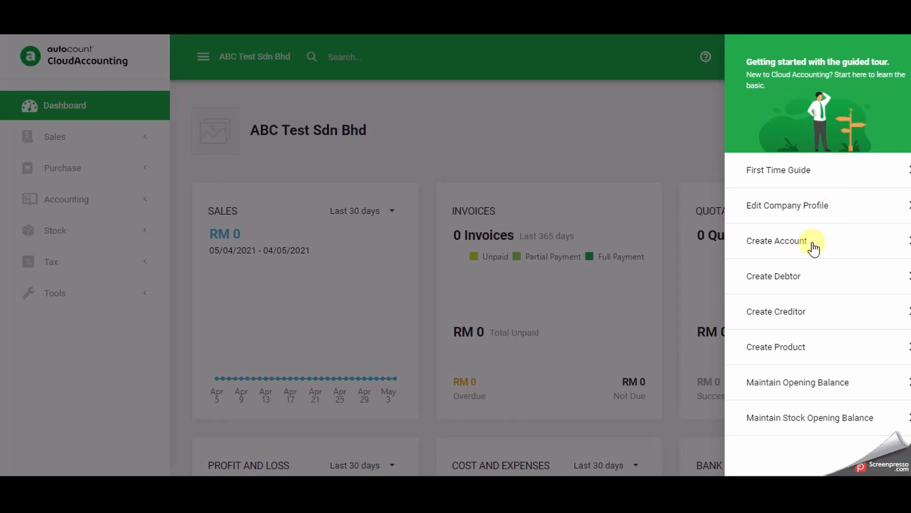
mouse_move(816, 313)
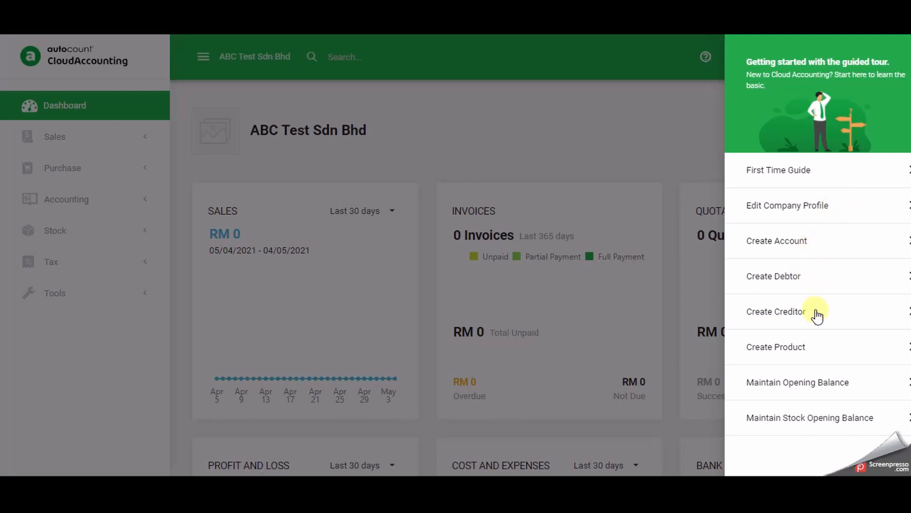
mouse_move(847, 360)
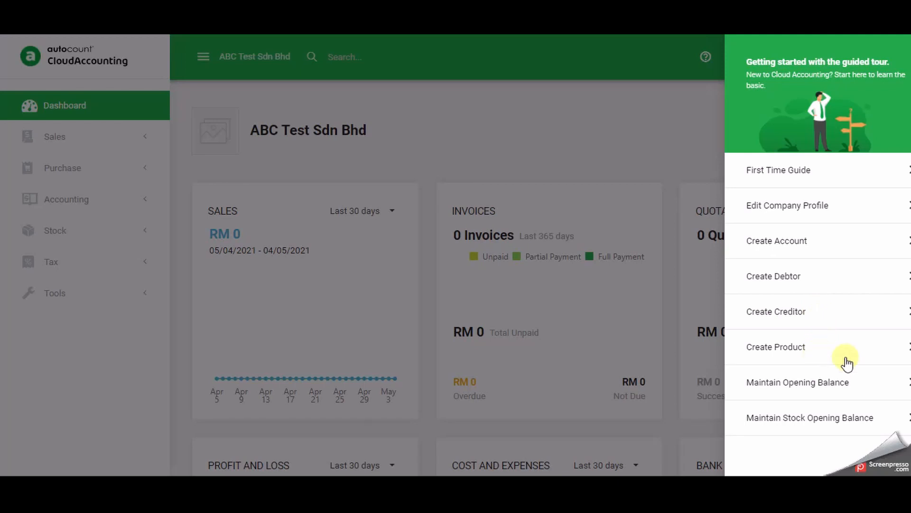
mouse_move(883, 425)
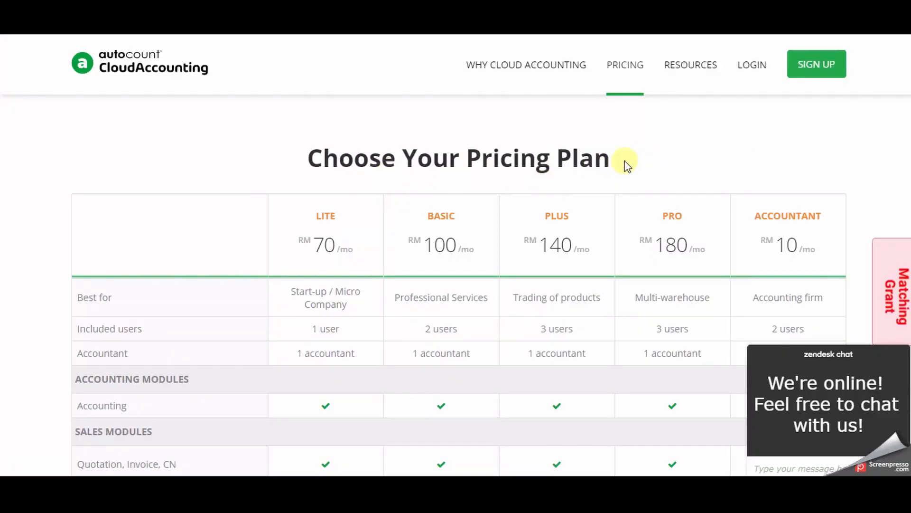
mouse_move(349, 224)
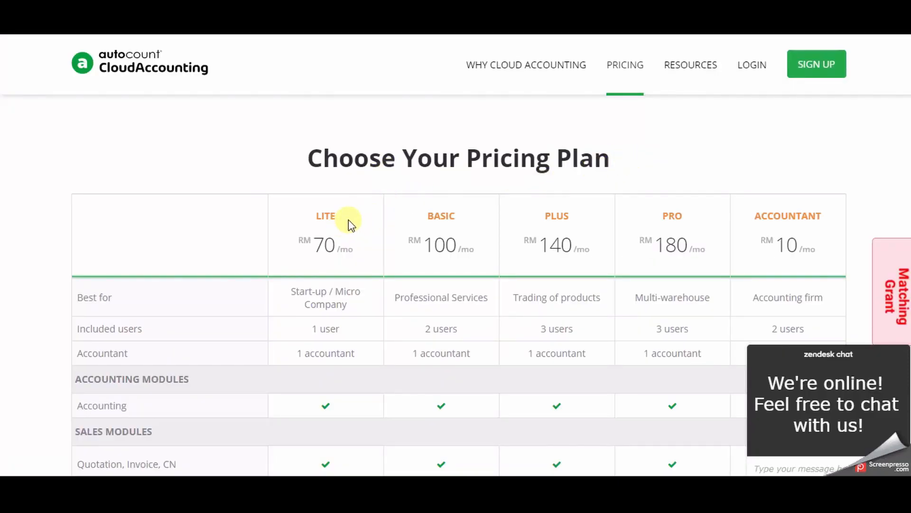
mouse_move(580, 225)
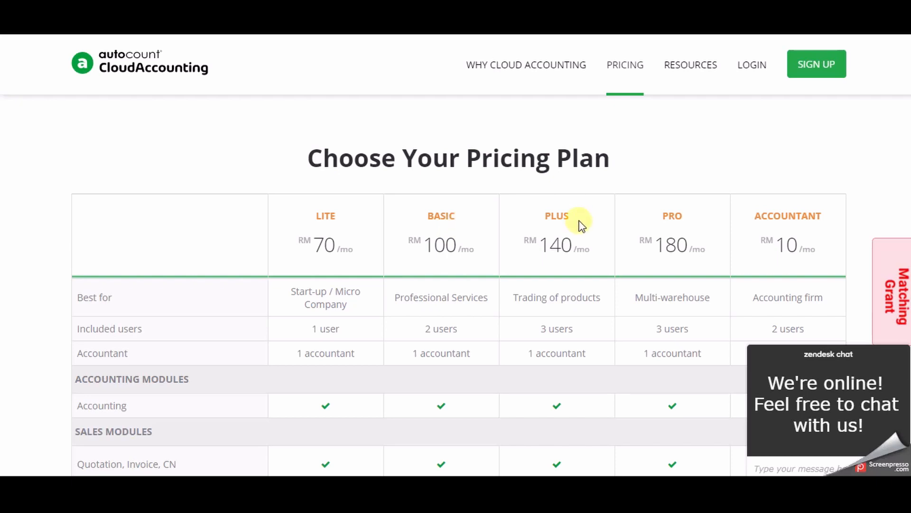
mouse_move(689, 222)
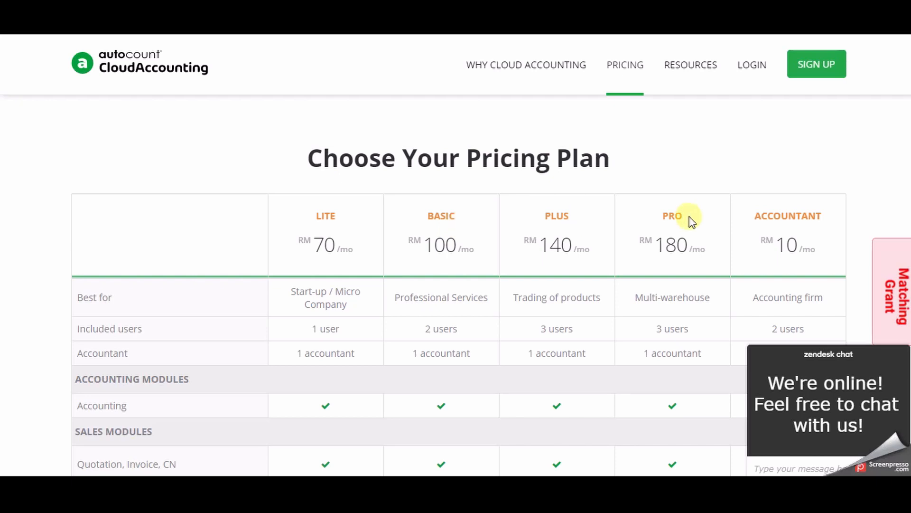
mouse_move(834, 227)
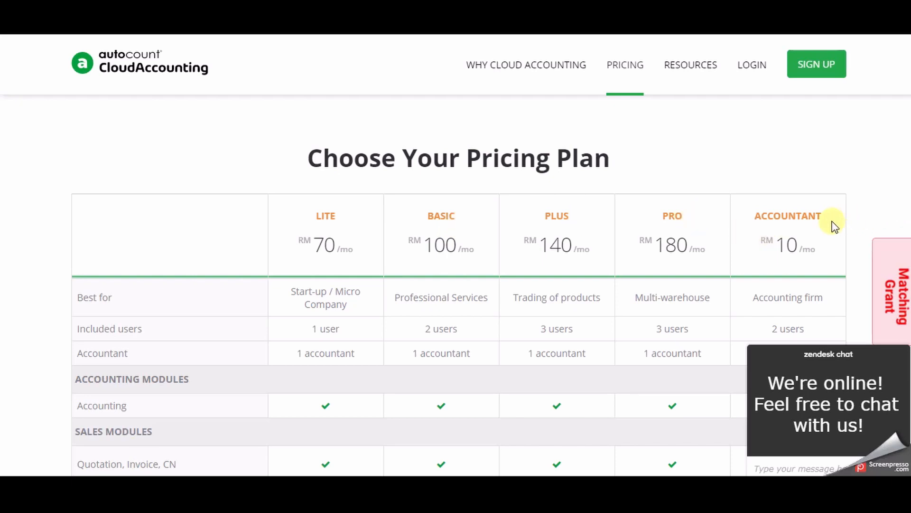